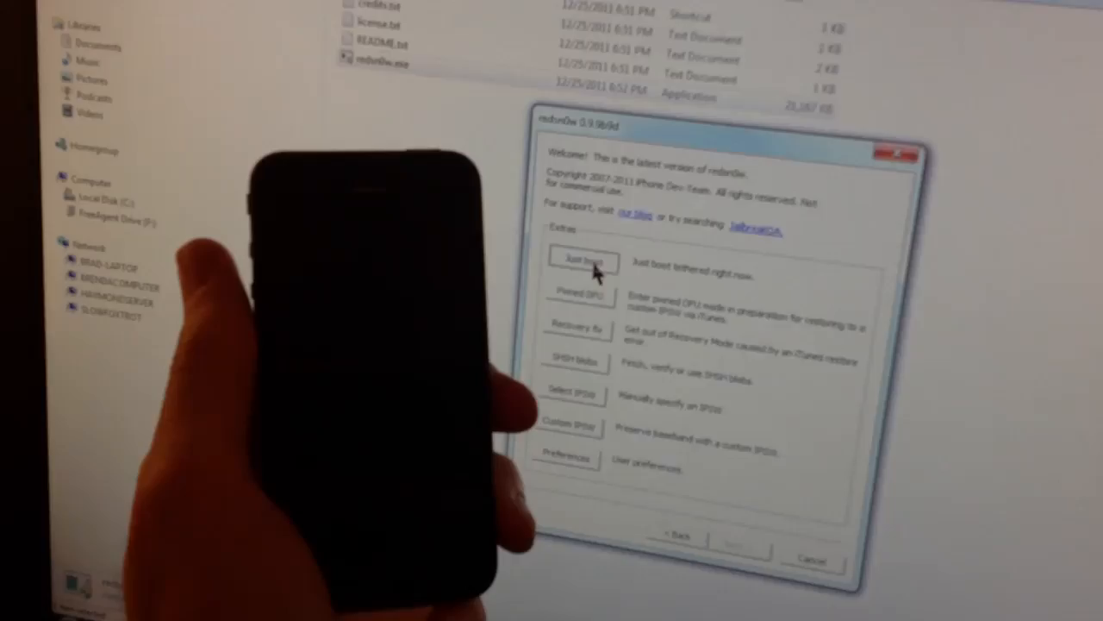
Start a 'Just boot' tethered boot, confirming the iPhone is off and plugged in
{"action": "left_click", "coordinate": [583, 262]}
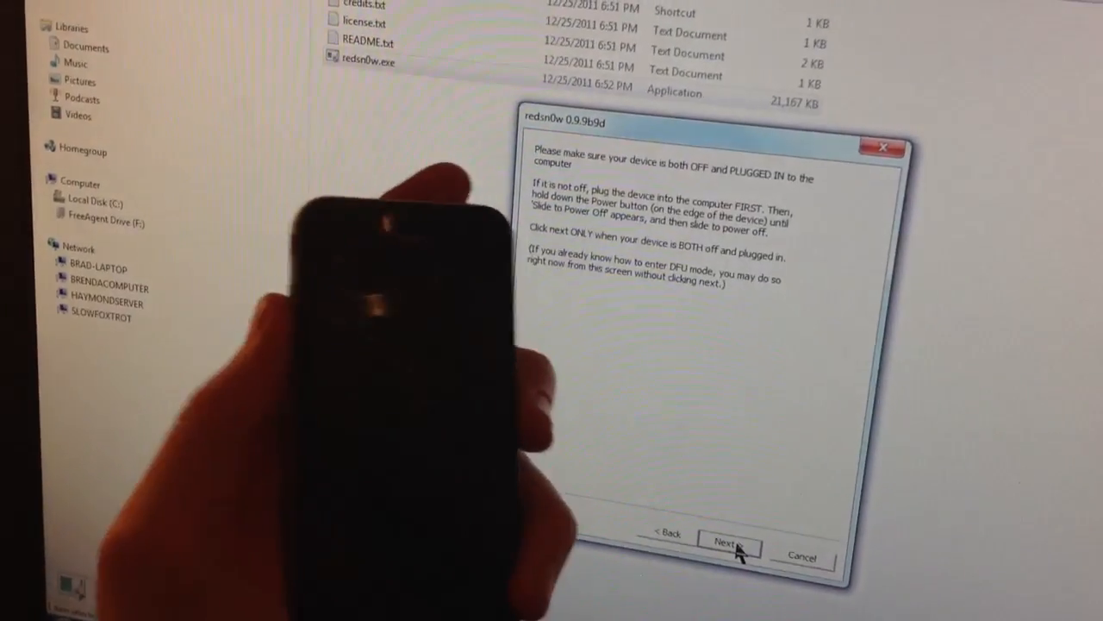
{"action": "left_click", "coordinate": [727, 543]}
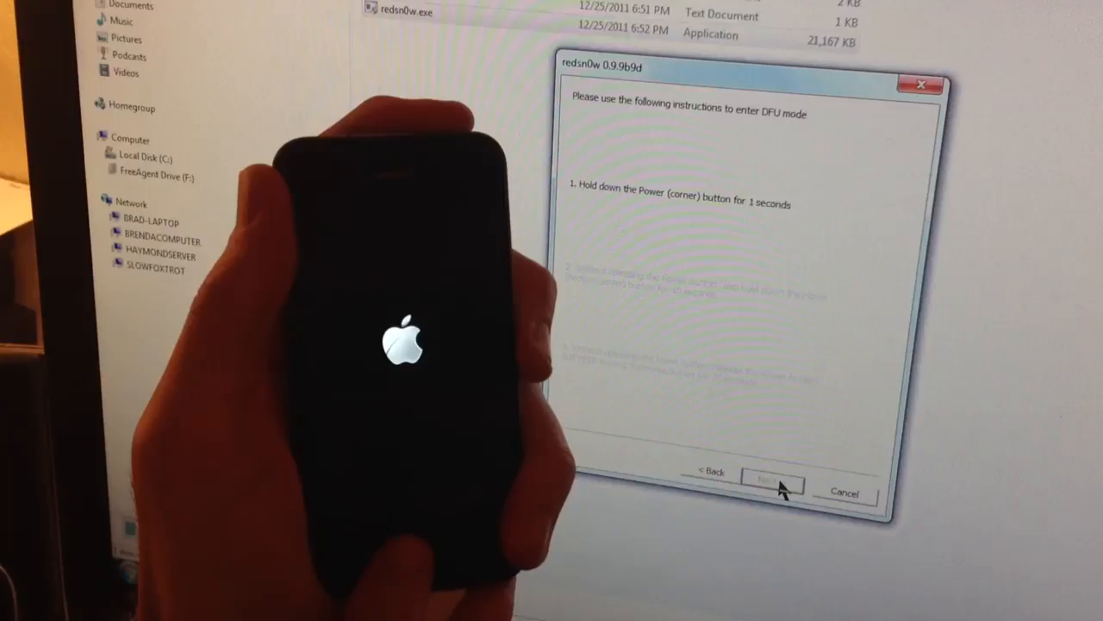
Follow the DFU button steps and finish the boot wizard once the phone restarts
{"action": "left_click", "coordinate": [772, 483]}
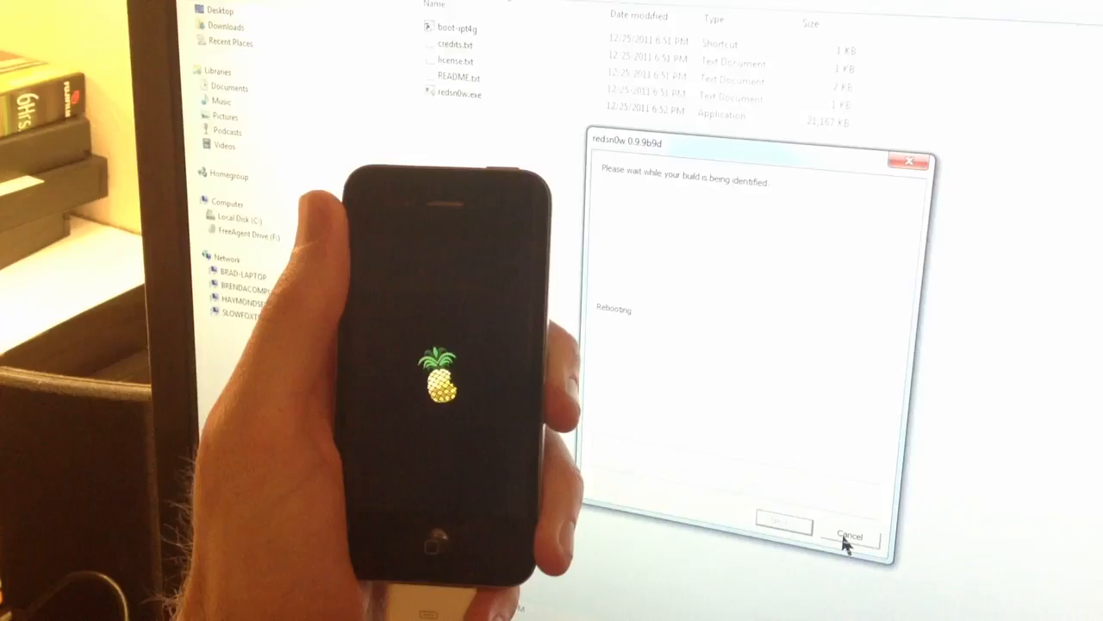
{"action": "left_click", "coordinate": [850, 535]}
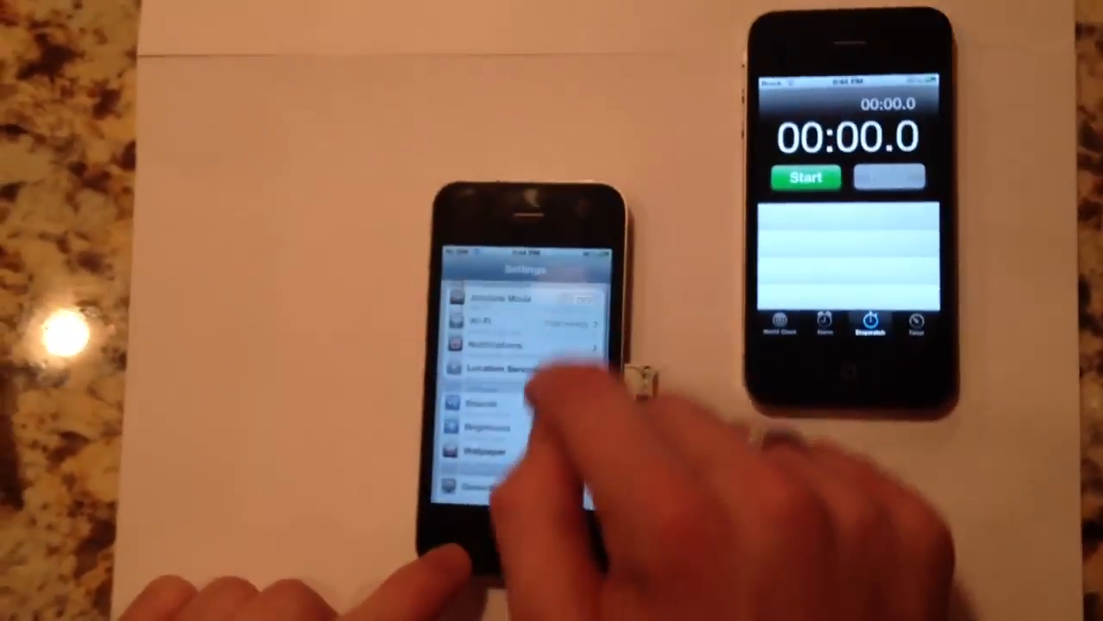
Accept the GEVEY ULTRA alert and reach Settings > Phone > SIM Applications
{"action": "scroll", "scroll_direction": "down", "scroll_amount": 3}
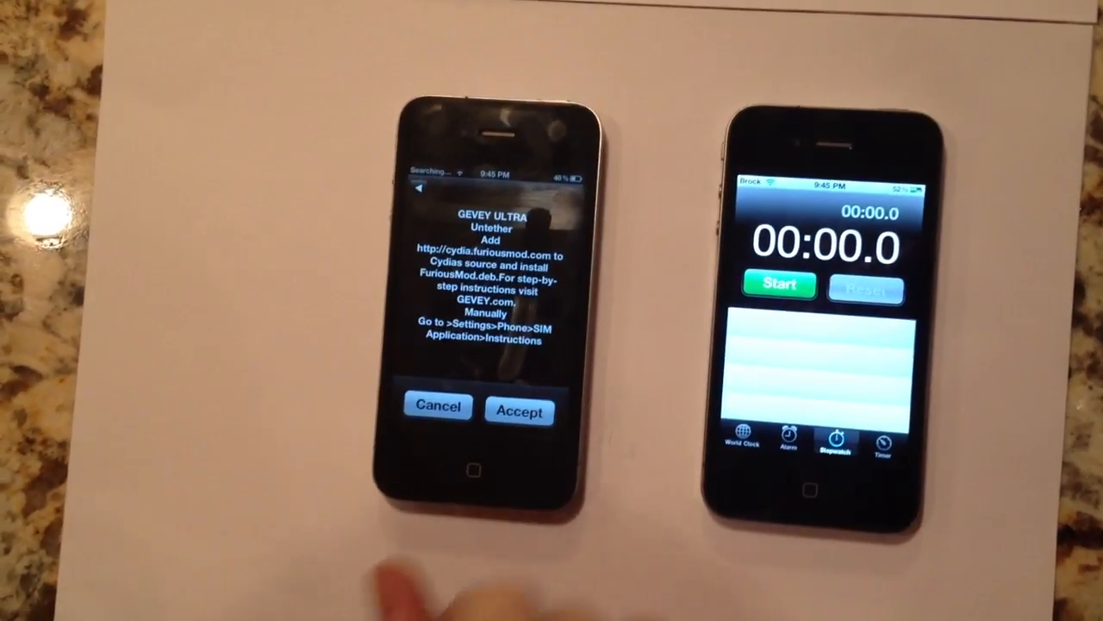
{"action": "left_click", "coordinate": [519, 407]}
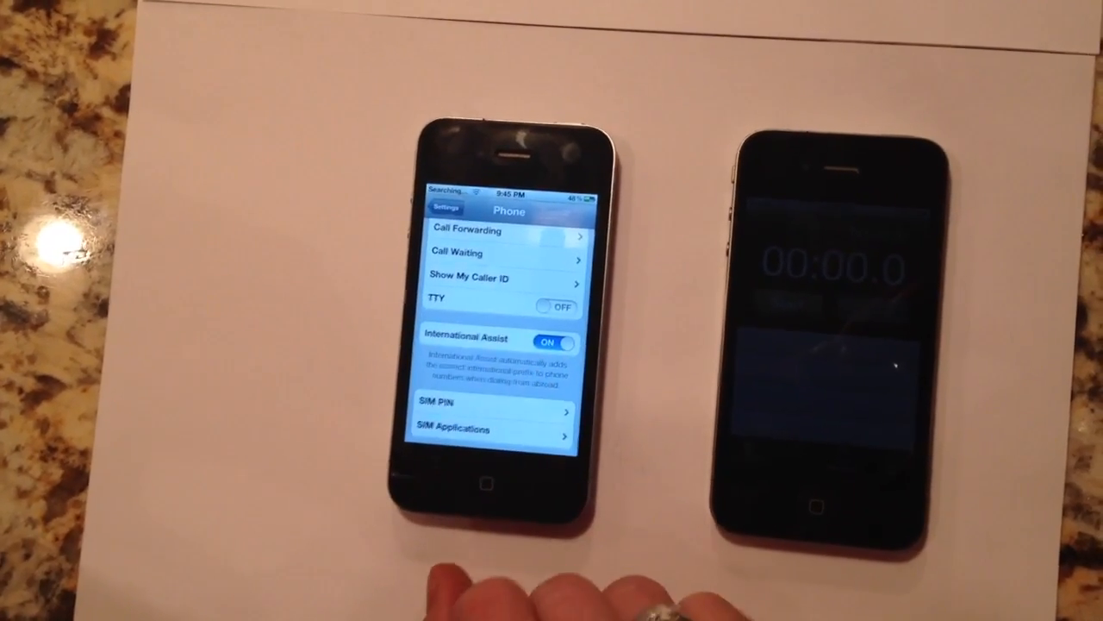
{"action": "left_click", "coordinate": [458, 429]}
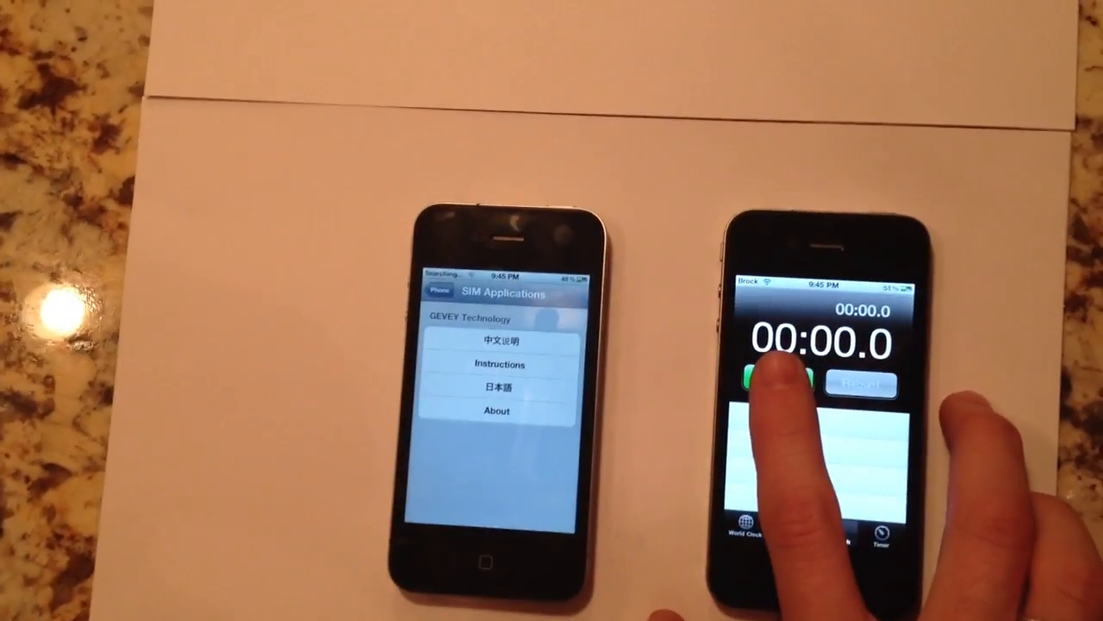
Start the second phone's stopwatch and return the first iPhone from the keypad to Home
{"action": "left_click", "coordinate": [772, 382]}
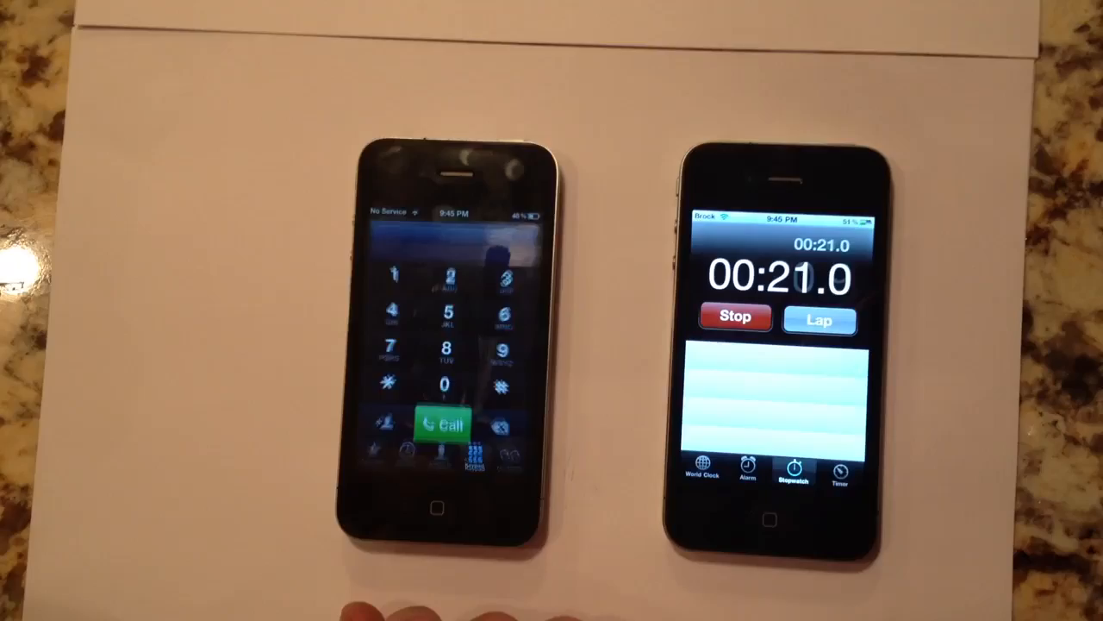
{"action": "left_click", "coordinate": [443, 424]}
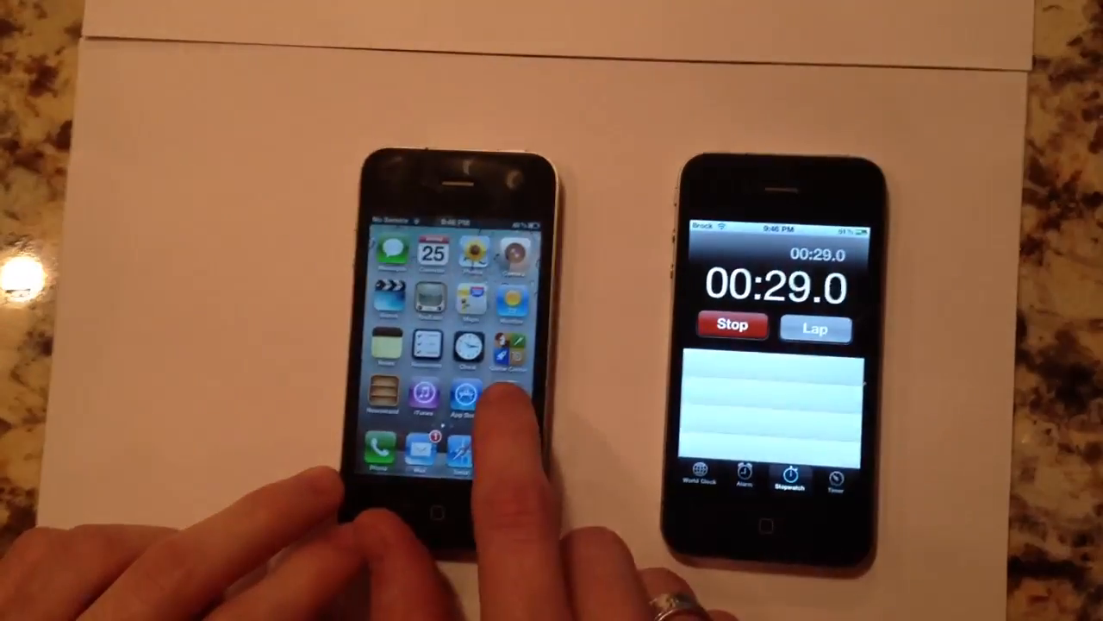
{"action": "left_click", "coordinate": [455, 405]}
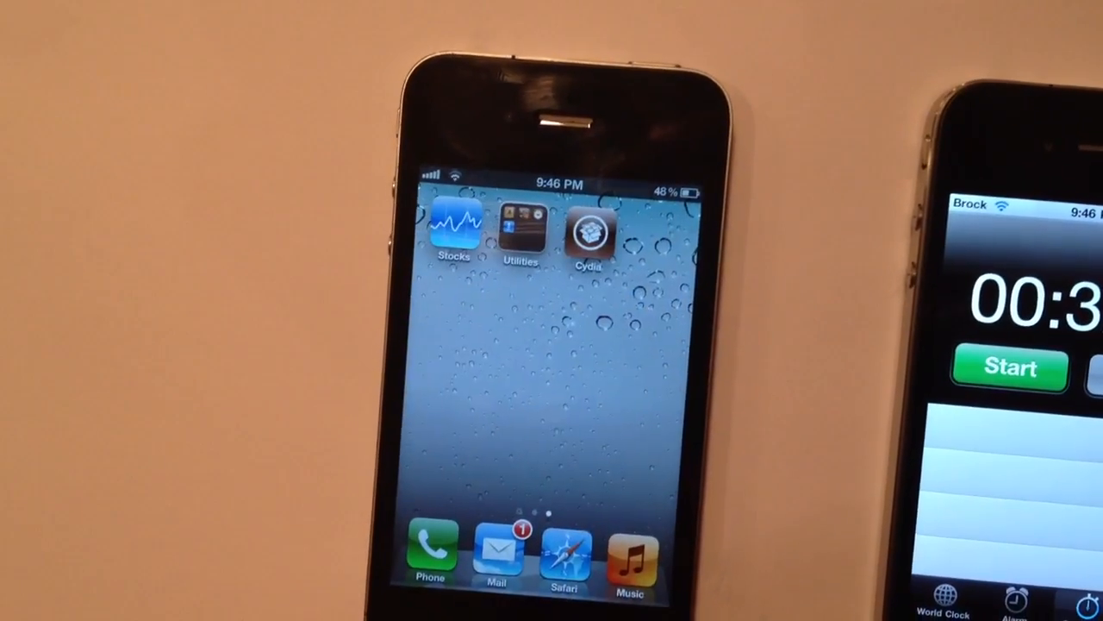
Launch Cydia, scroll its Home page, and return to the home screen showing T-Mobile
{"action": "left_click", "coordinate": [589, 228]}
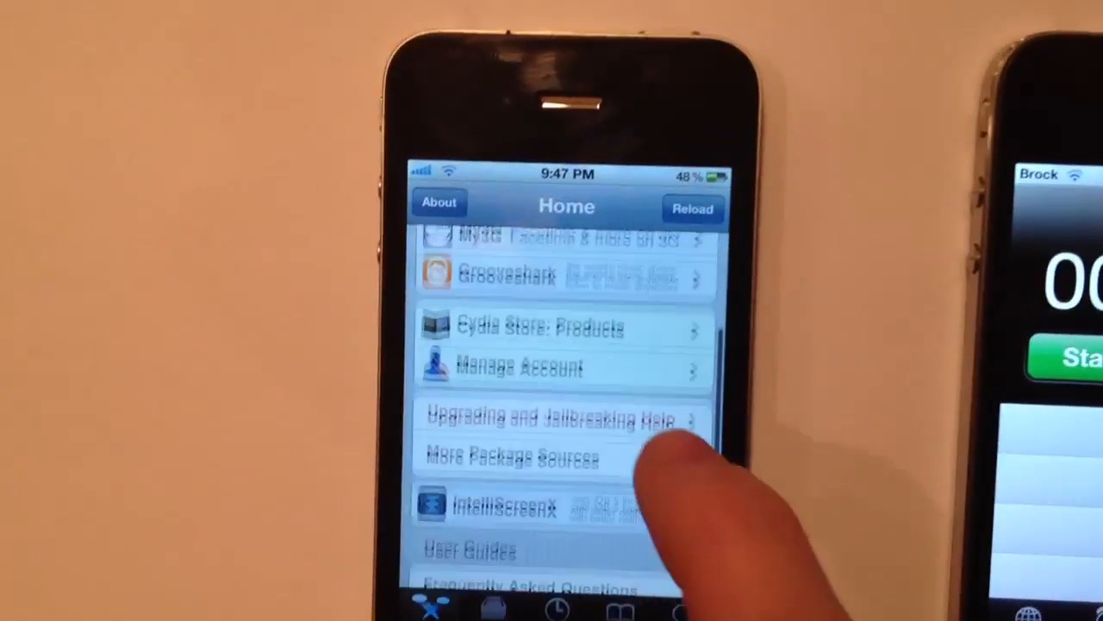
{"action": "scroll", "scroll_direction": "down", "scroll_amount": 3}
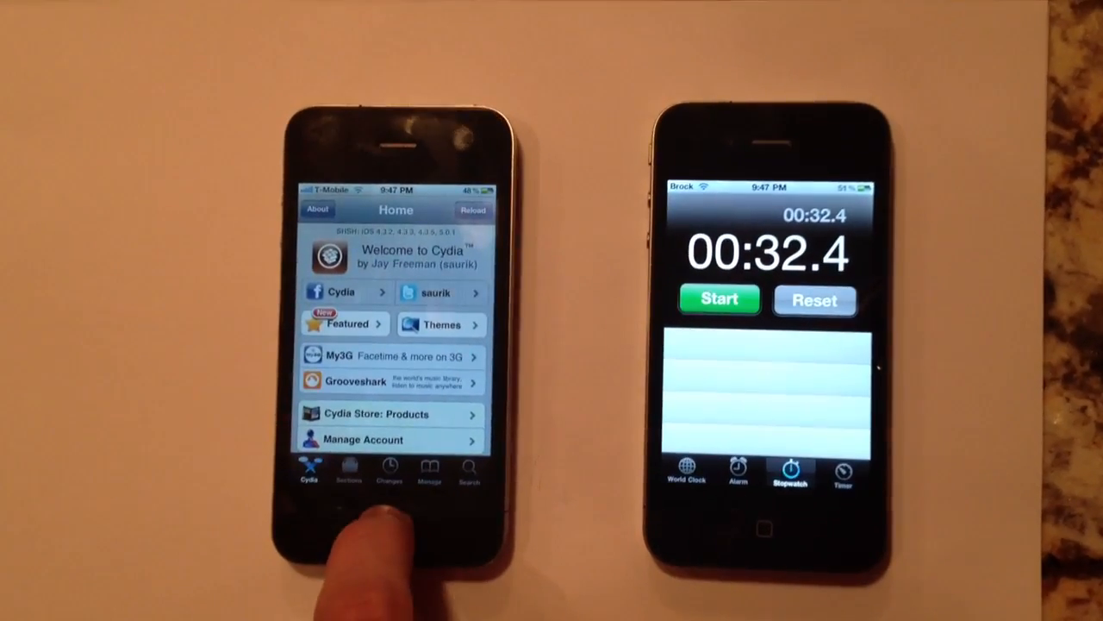
{"action": "left_click", "coordinate": [378, 527]}
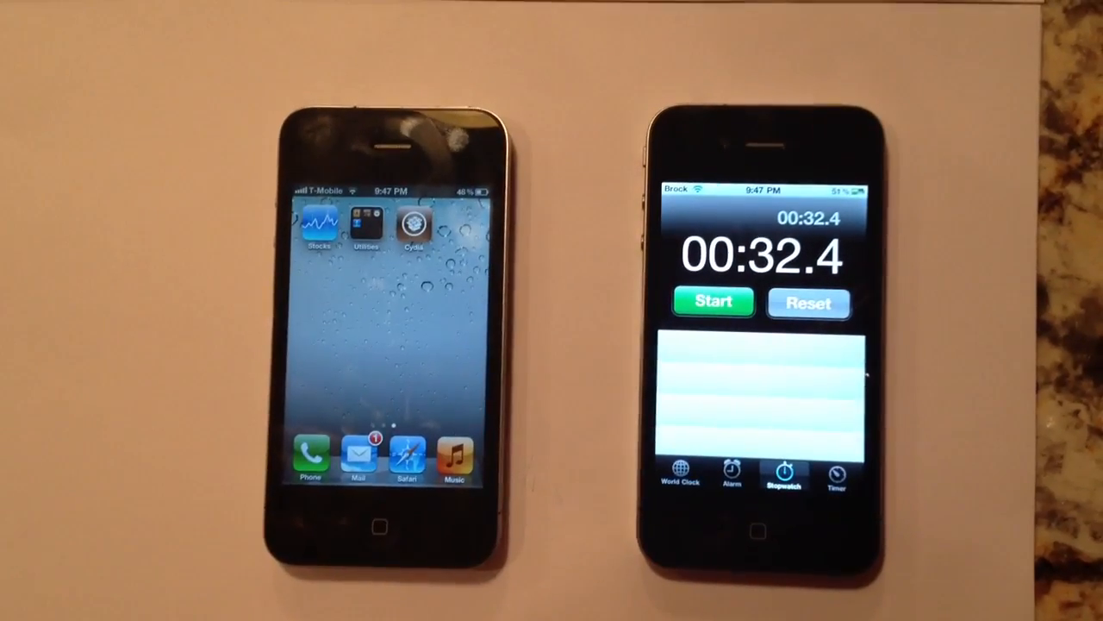